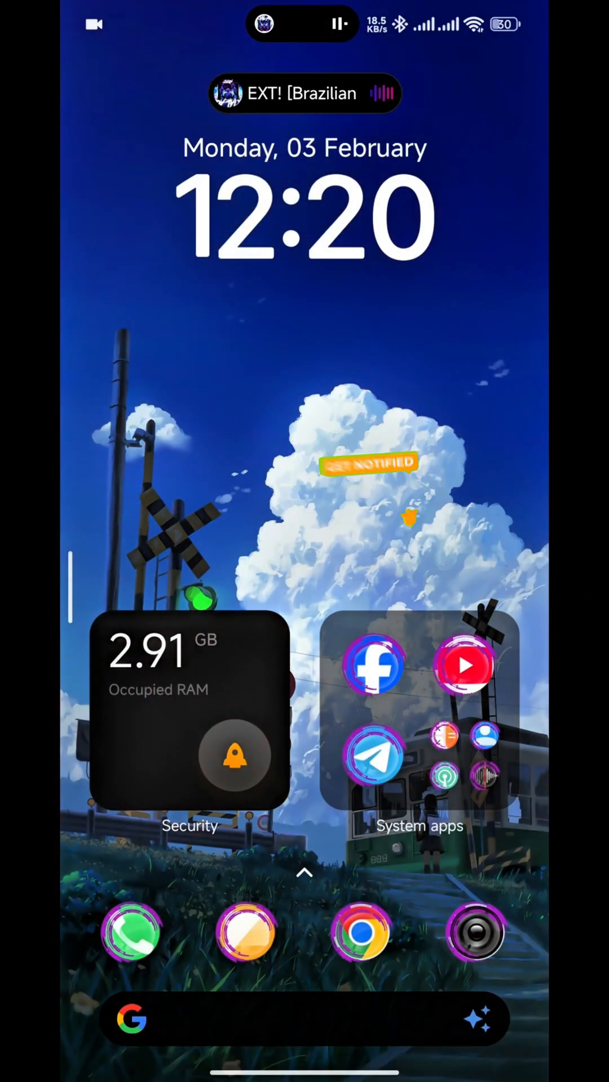
- Launch Chrome from the dock to get a search box listing past searches
{"action": "left_click", "coordinate": [363, 937]}
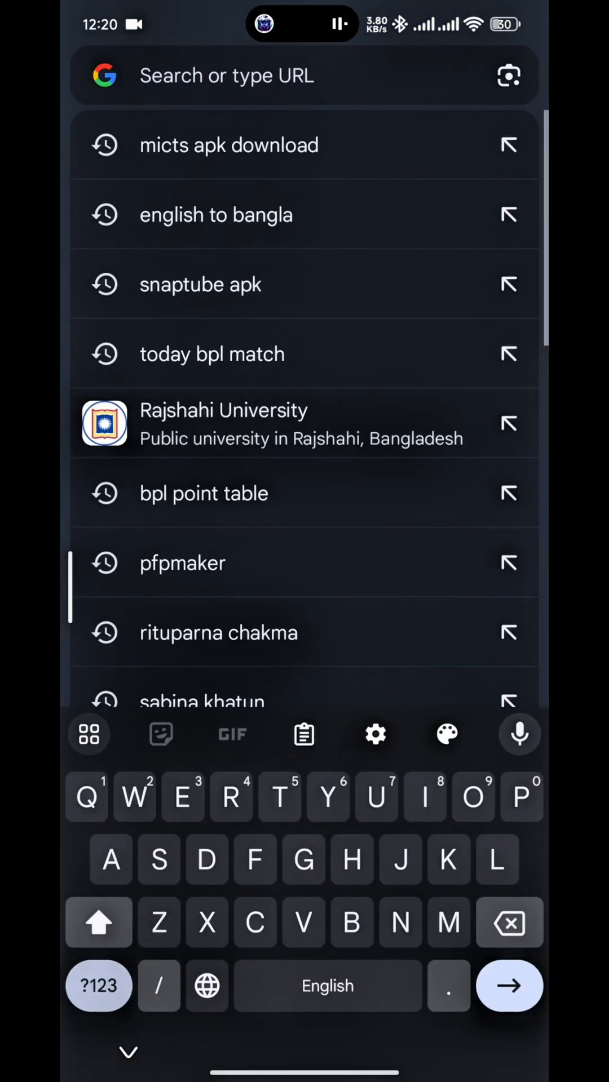
- Download MiCTS_2.2.apk again from the MiCTS GitHub releases page
{"action": "left_click", "coordinate": [227, 145]}
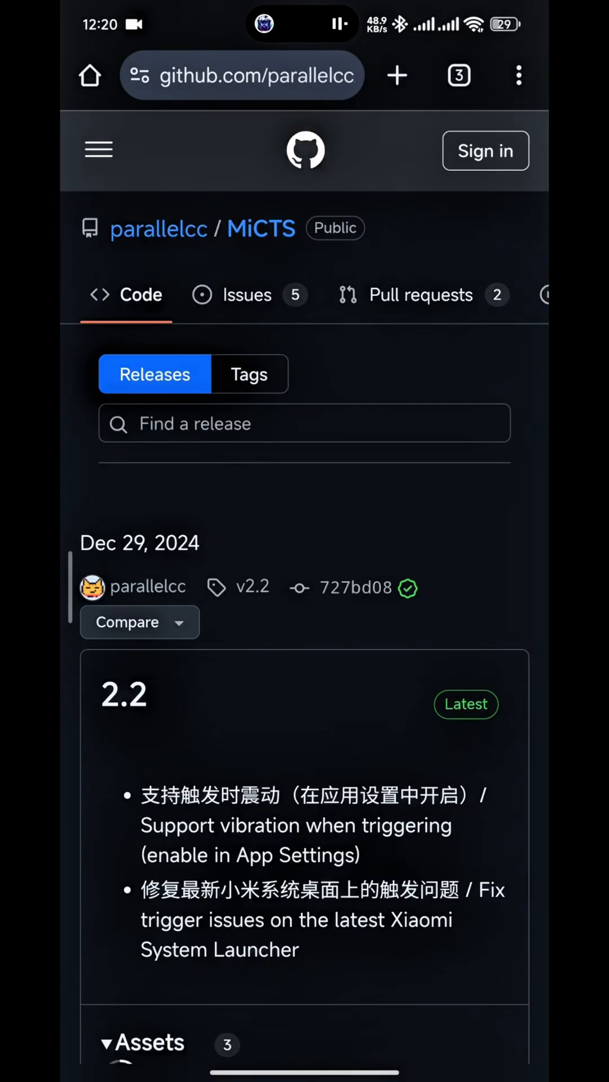
{"action": "scroll", "scroll_direction": "down", "scroll_amount": 3}
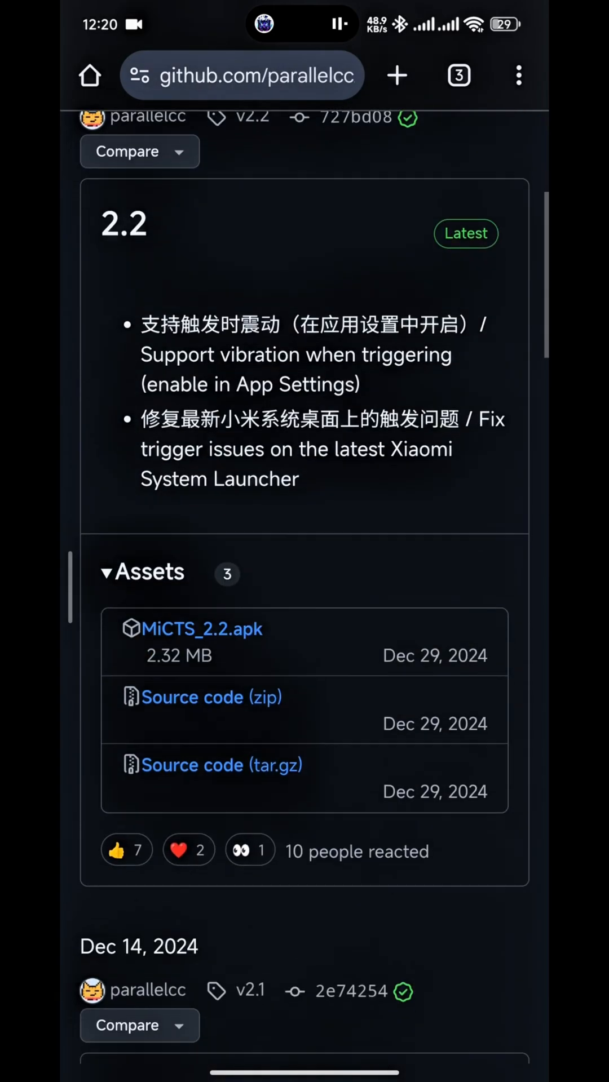
{"action": "left_click", "coordinate": [202, 629]}
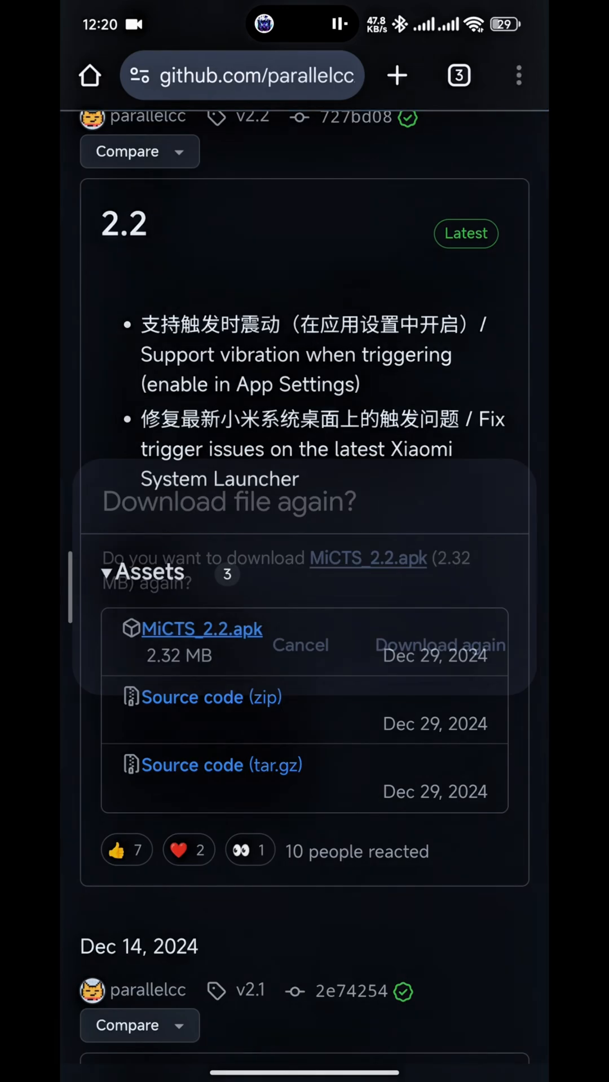
{"action": "left_click", "coordinate": [202, 629]}
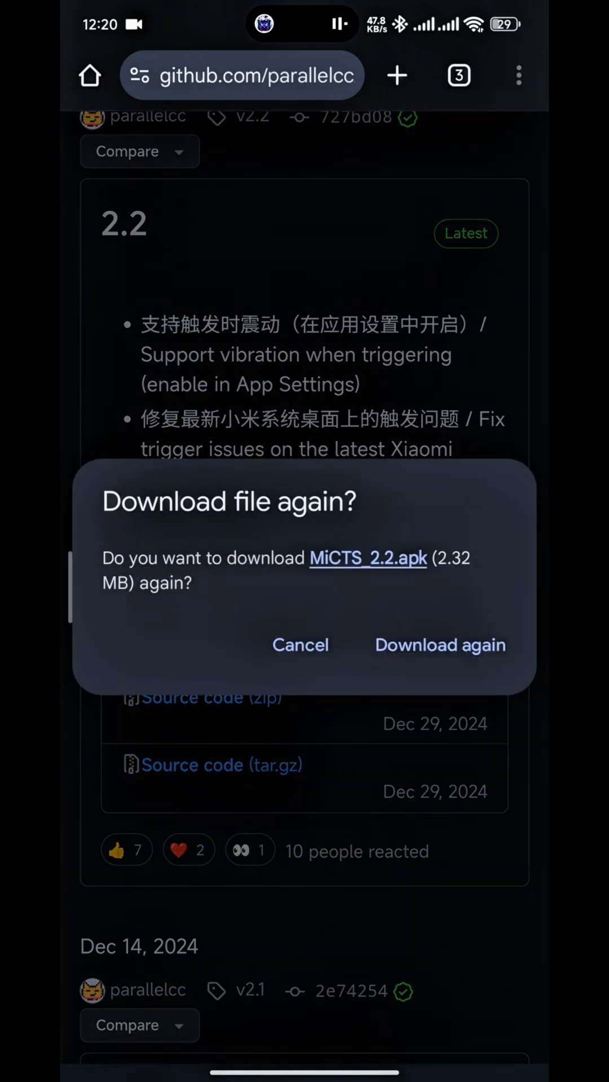
- Open the downloaded MiCTS 2.2 APK and approve the app update
{"action": "left_click", "coordinate": [439, 645]}
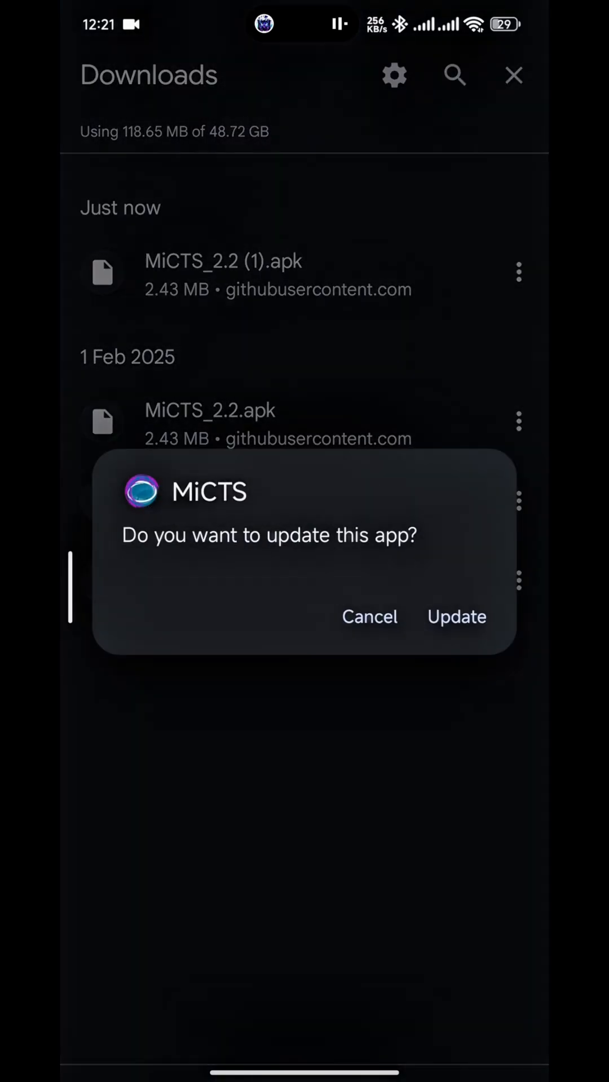
{"action": "left_click", "coordinate": [456, 616]}
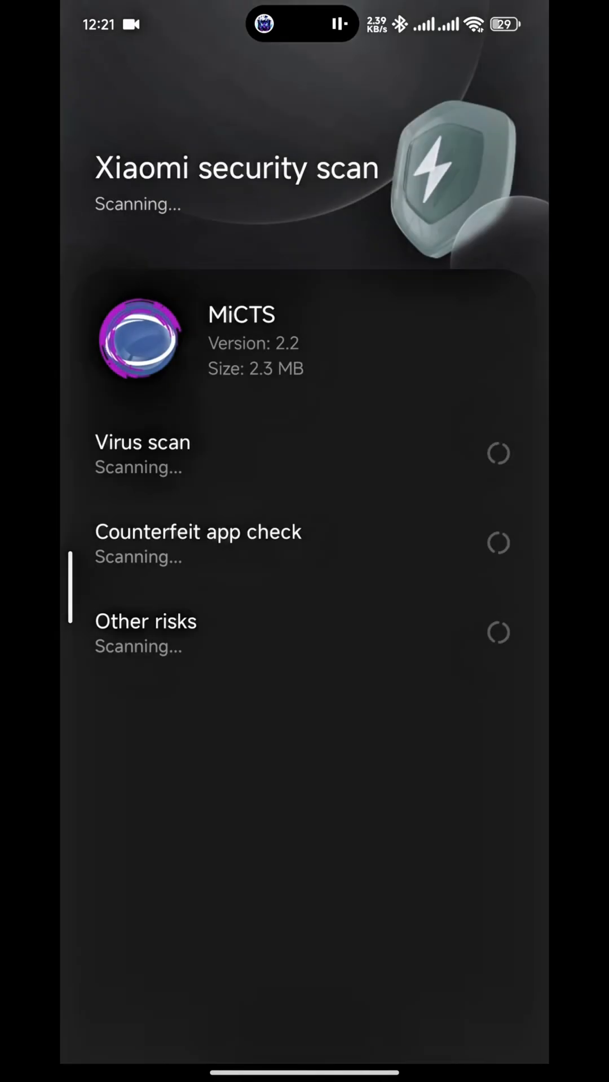
{"action": "scroll", "scroll_direction": "down", "scroll_amount": 3}
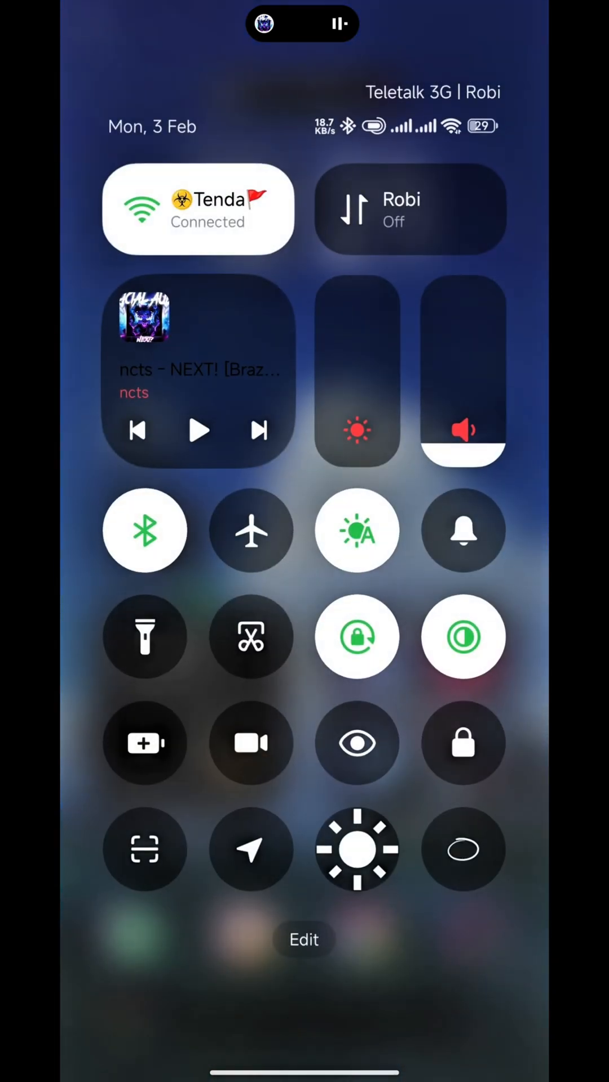
- Open the Control Center toggle editor and close it with the checkmark
{"action": "left_click", "coordinate": [303, 939]}
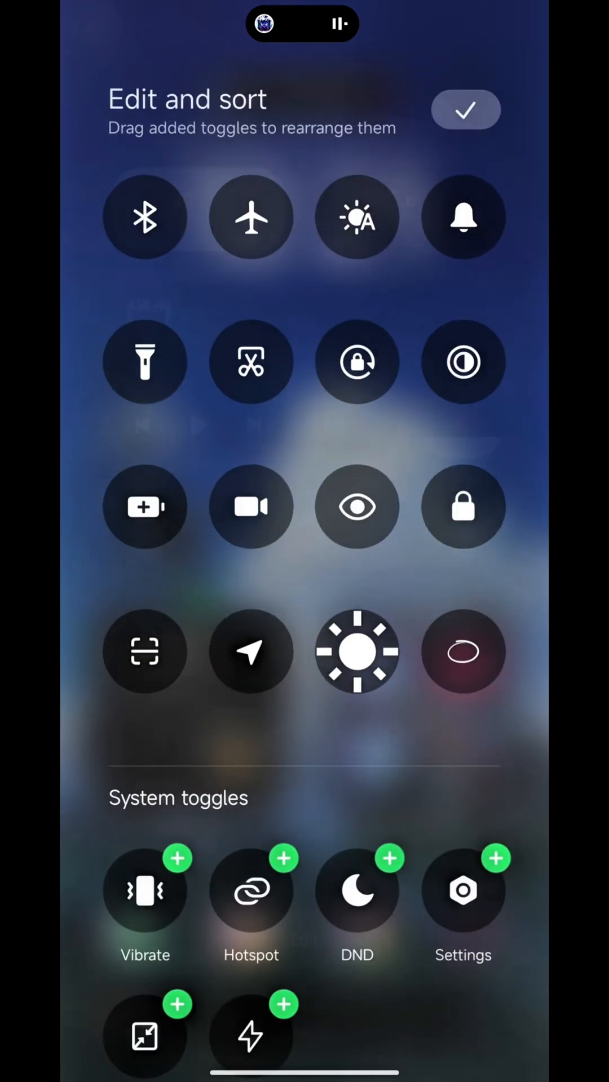
{"action": "left_click", "coordinate": [467, 109]}
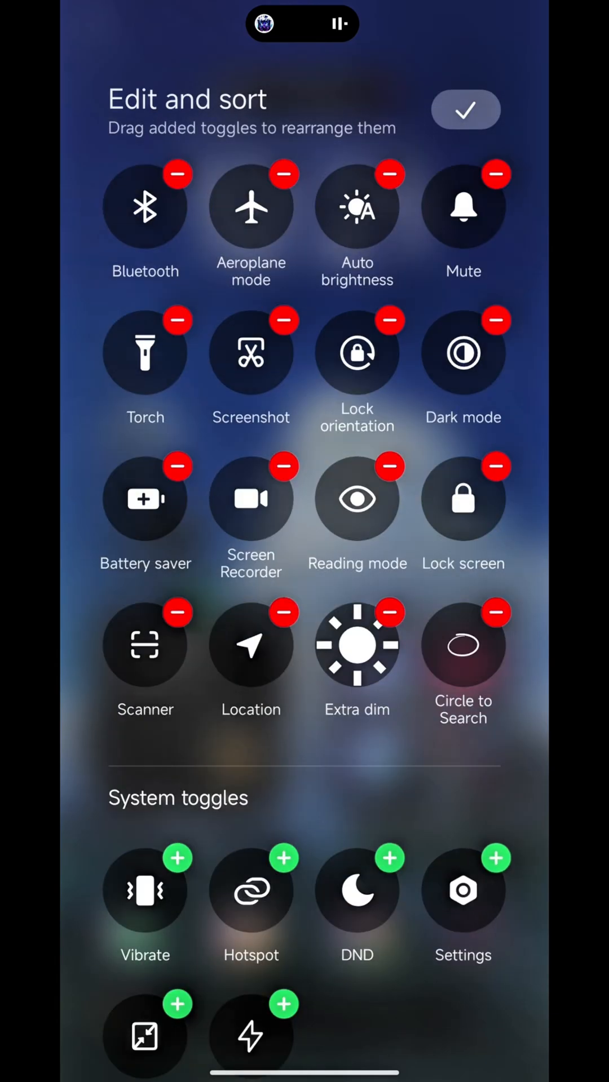
{"action": "left_click", "coordinate": [466, 110]}
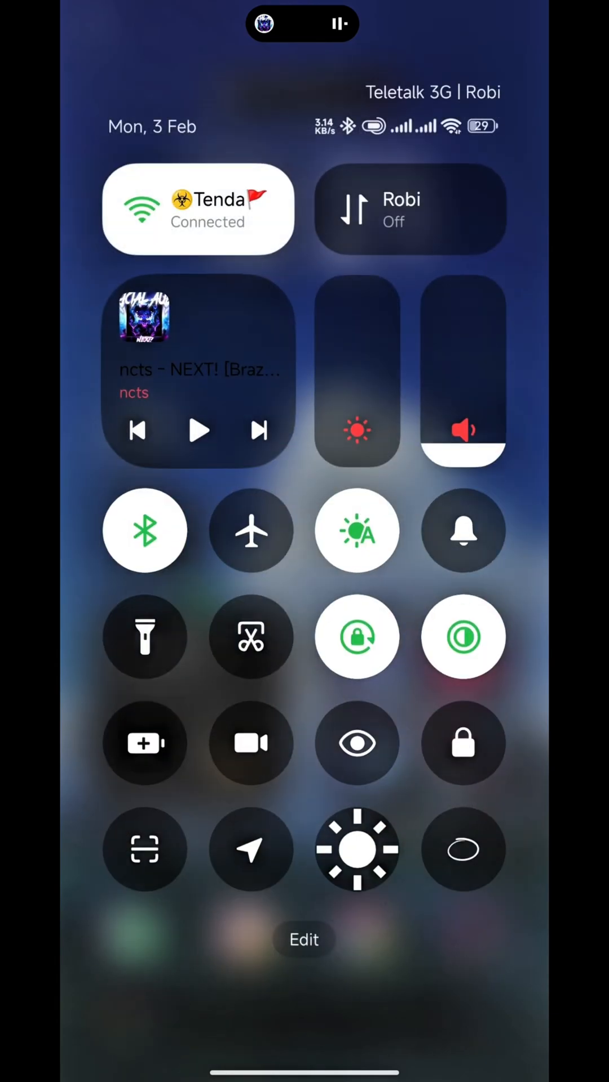